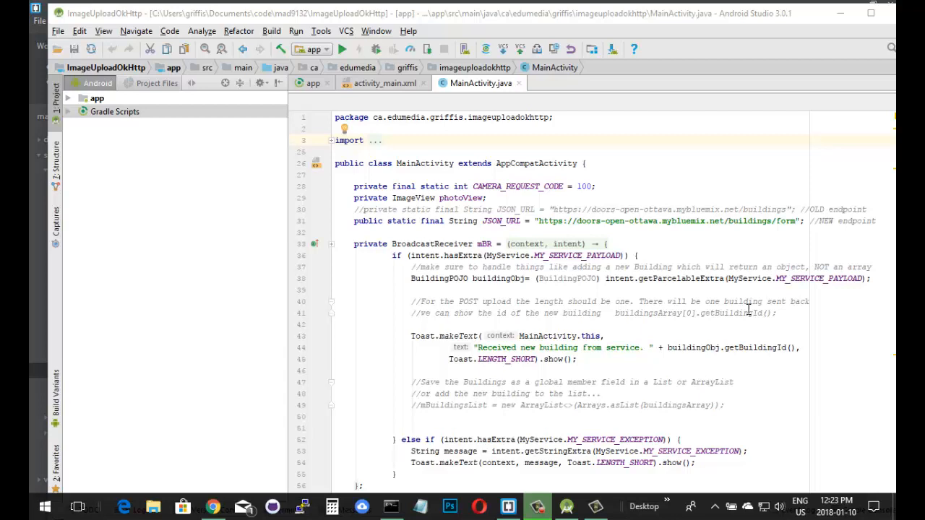
{"action": "mouse_move", "coordinate": [714, 180]}
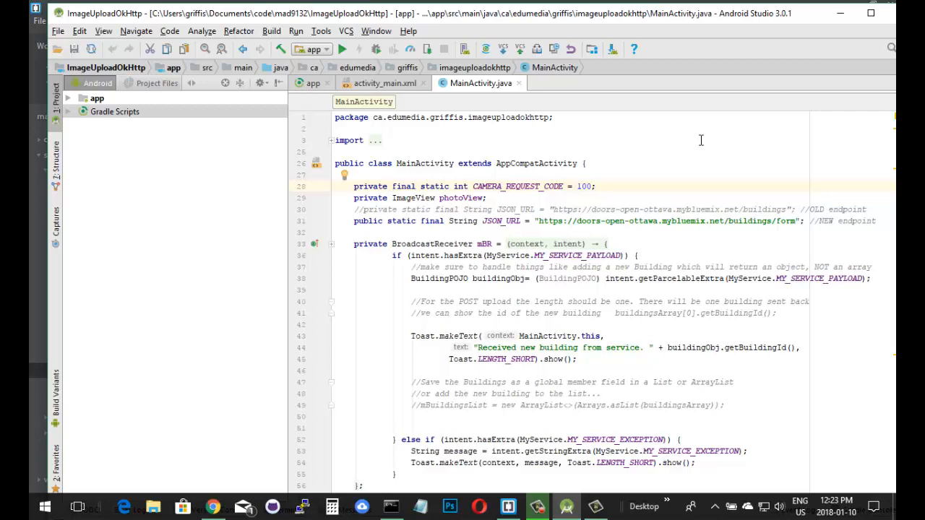
{"action": "mouse_move", "coordinate": [689, 142]}
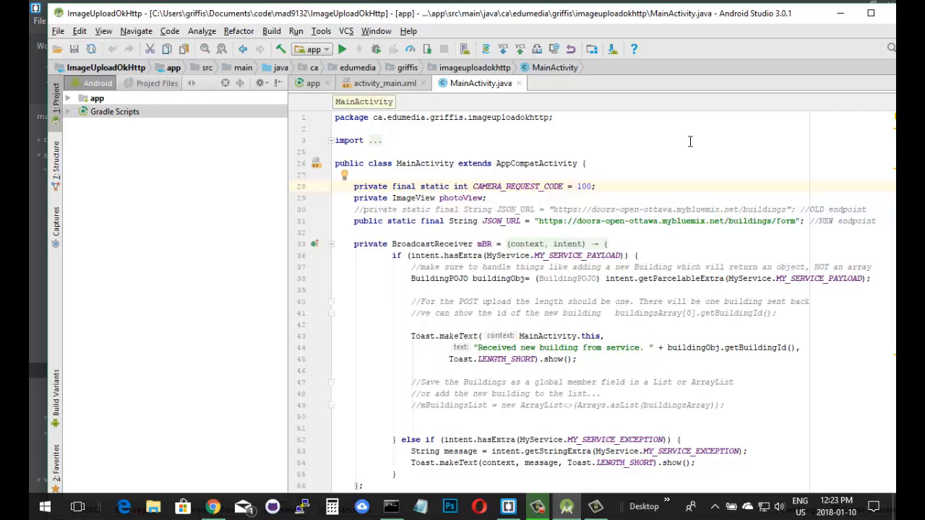
{"action": "mouse_move", "coordinate": [286, 110]}
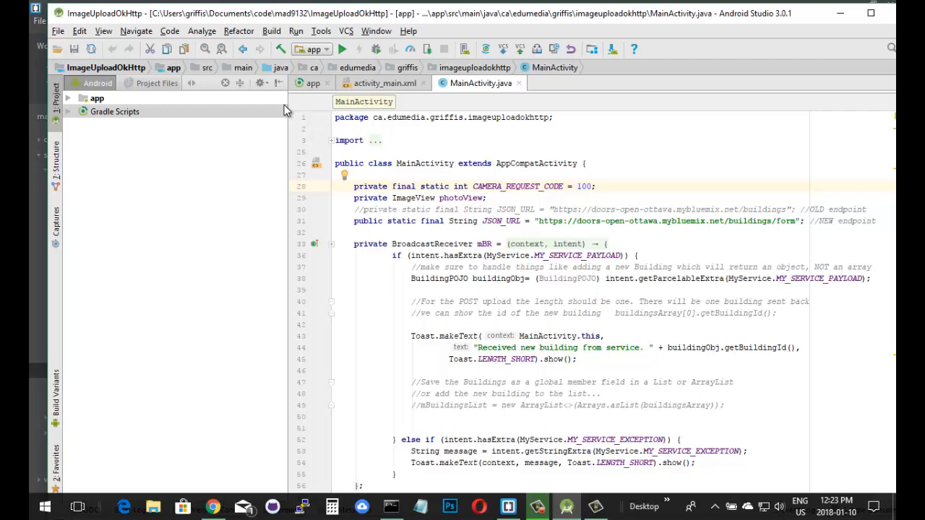
- Show the Tools > Android submenu listing the AVD and SDK managers
{"action": "left_click", "coordinate": [321, 30]}
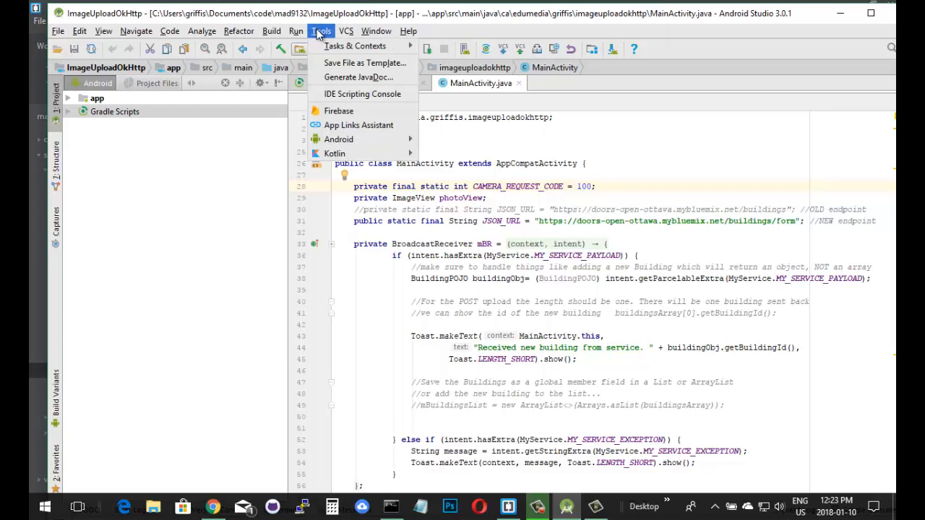
{"action": "left_click", "coordinate": [338, 138]}
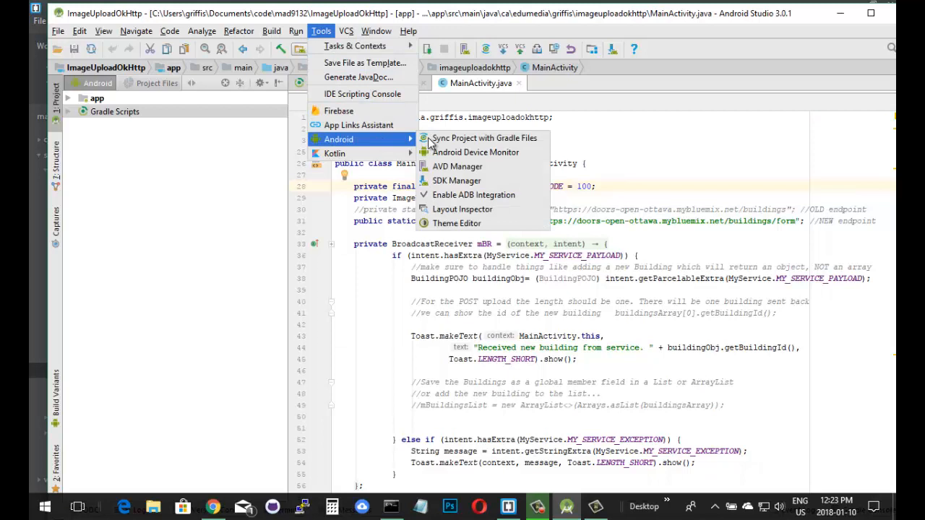
{"action": "mouse_move", "coordinate": [456, 181]}
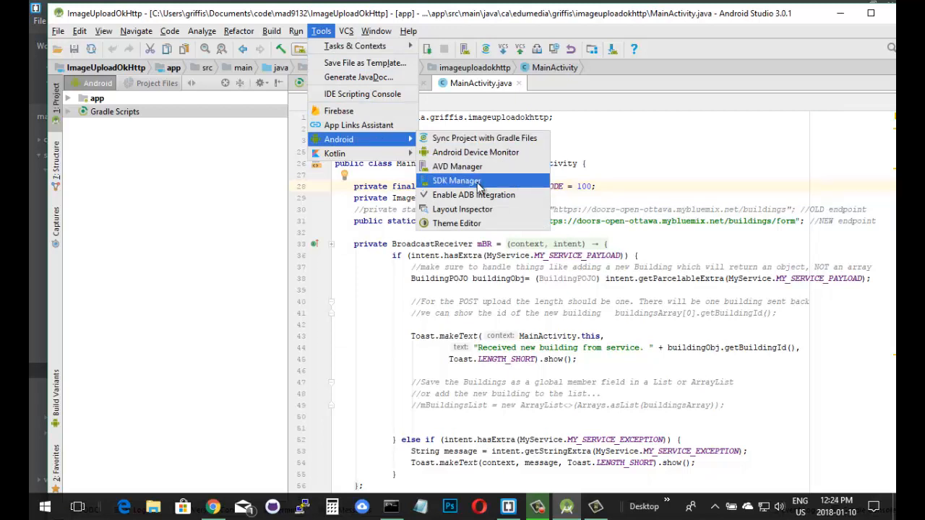
{"action": "mouse_move", "coordinate": [471, 188]}
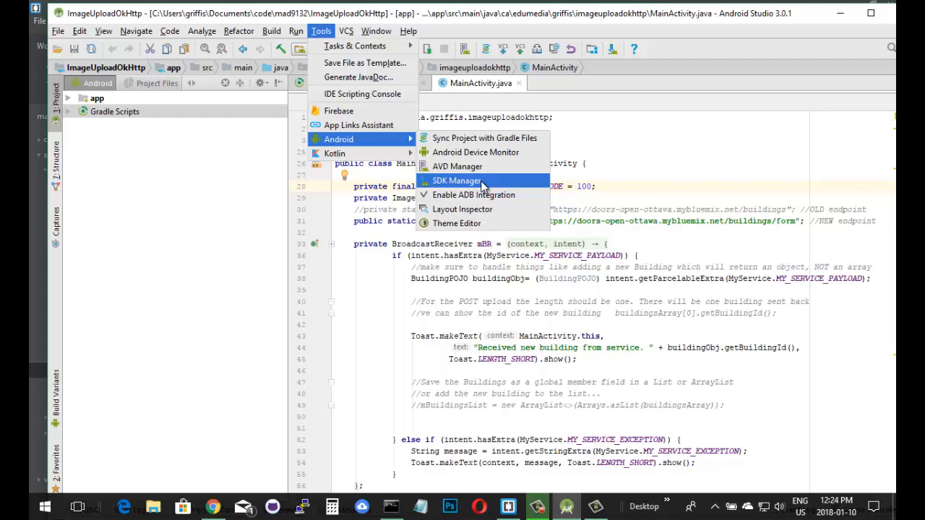
- Show the Configure dropdown on the Welcome screen, listing SDK Manager, settings and plugins
{"action": "left_click", "coordinate": [58, 30]}
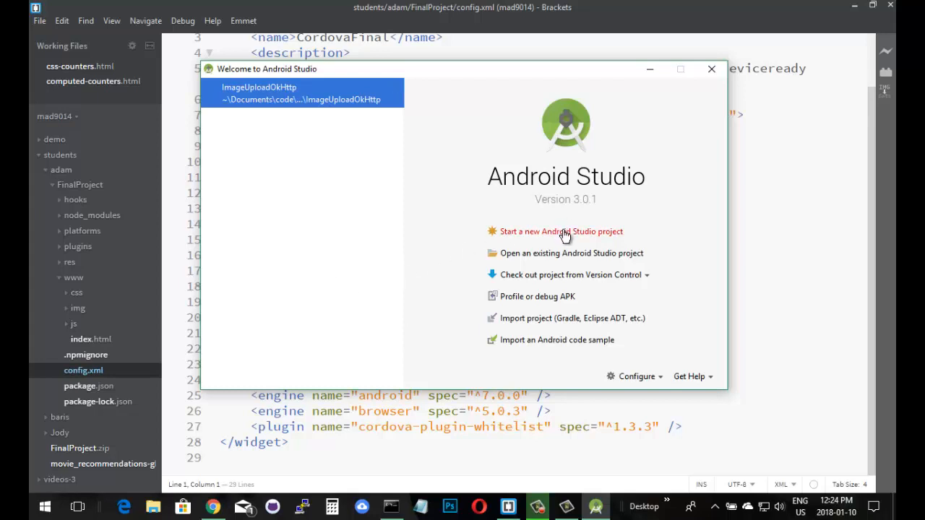
{"action": "mouse_move", "coordinate": [224, 35]}
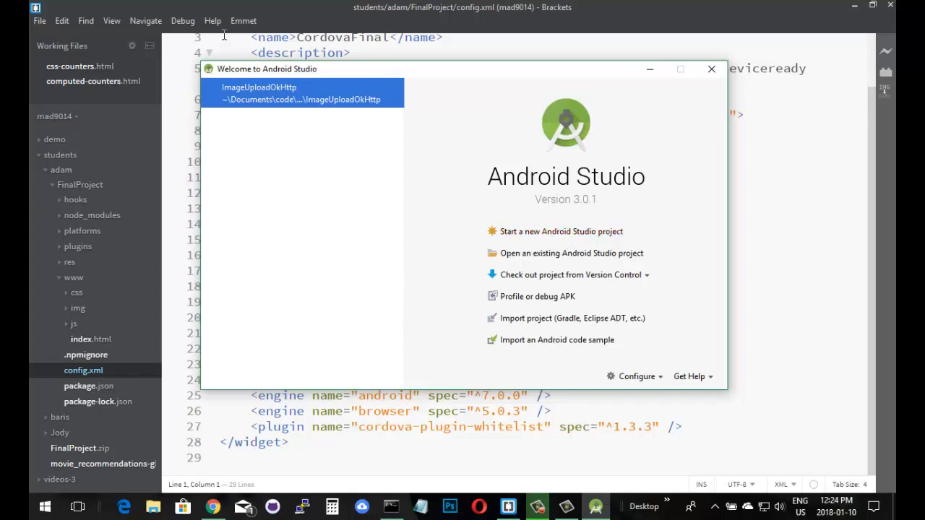
{"action": "mouse_move", "coordinate": [513, 257]}
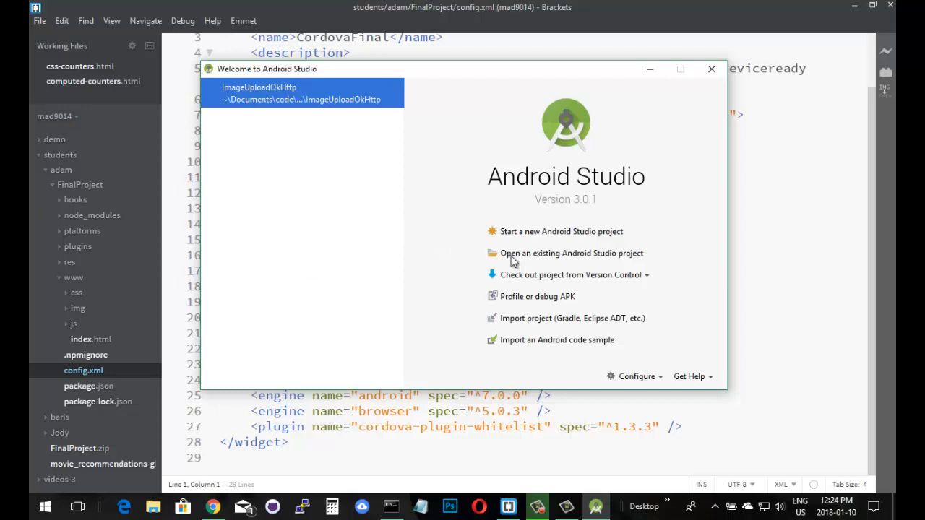
{"action": "mouse_move", "coordinate": [656, 381]}
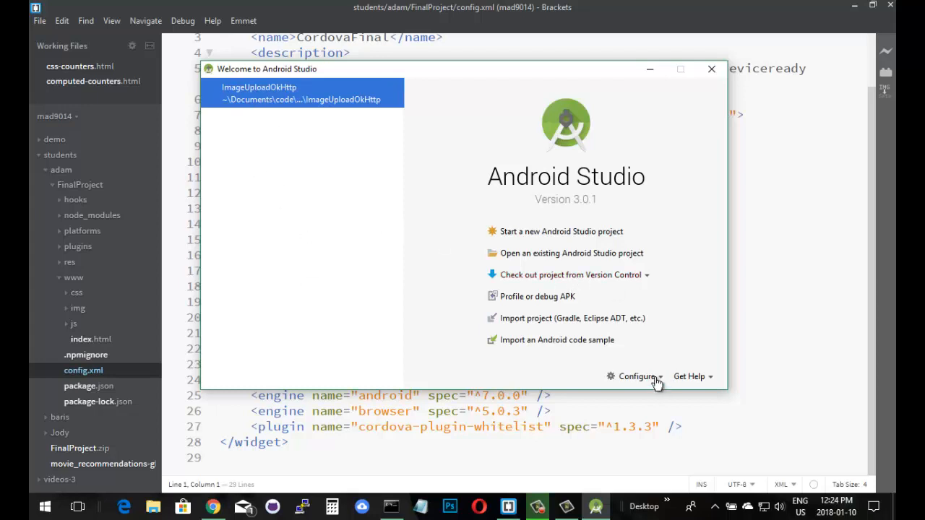
{"action": "left_click", "coordinate": [636, 375]}
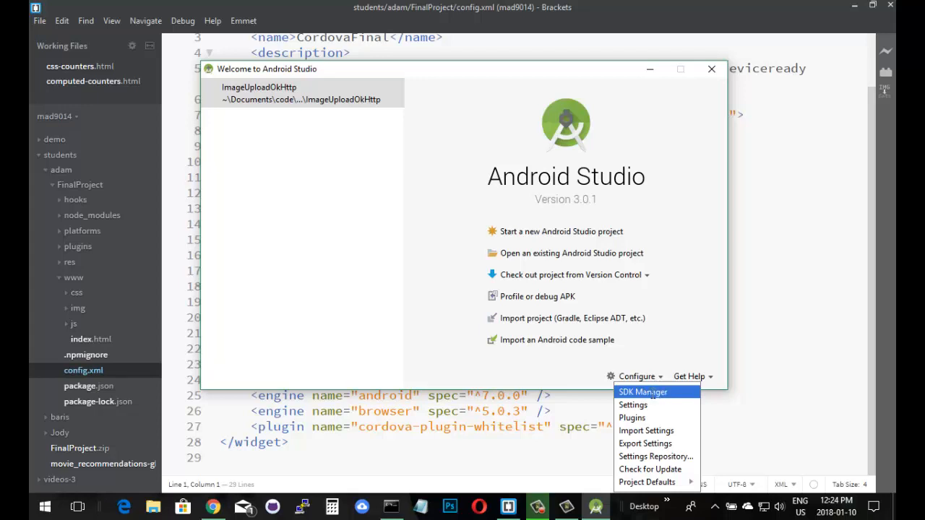
- Show the Android SDK platforms list and toggle the Android 5.0 (Lollipop) install checkbox
{"action": "left_click", "coordinate": [642, 391]}
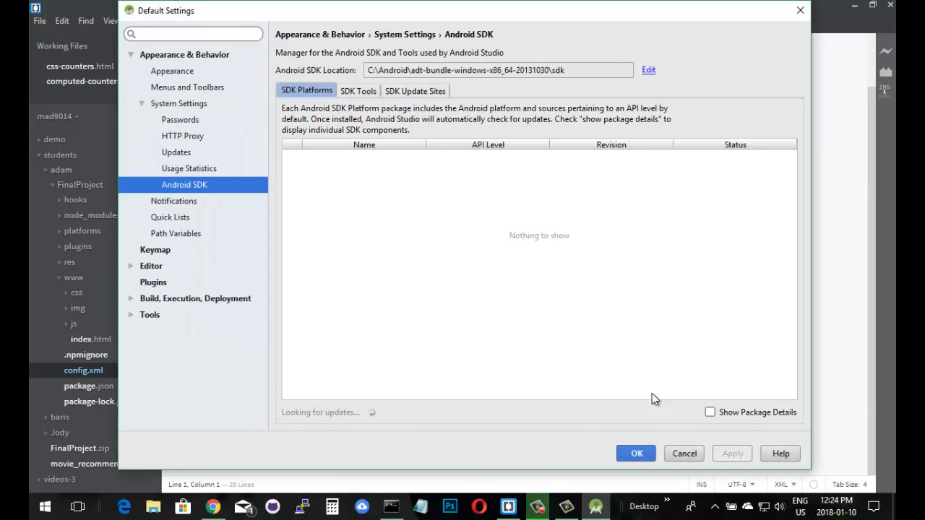
{"action": "mouse_move", "coordinate": [502, 50]}
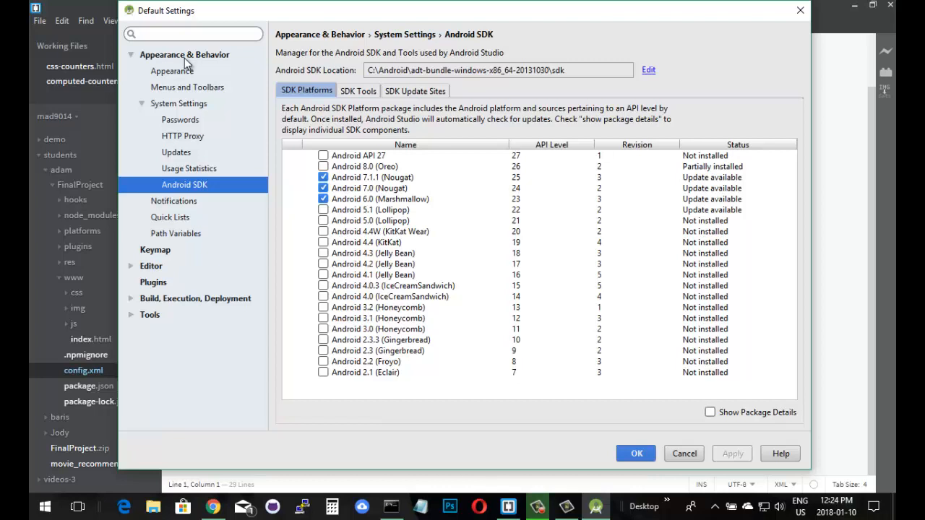
{"action": "mouse_move", "coordinate": [321, 49]}
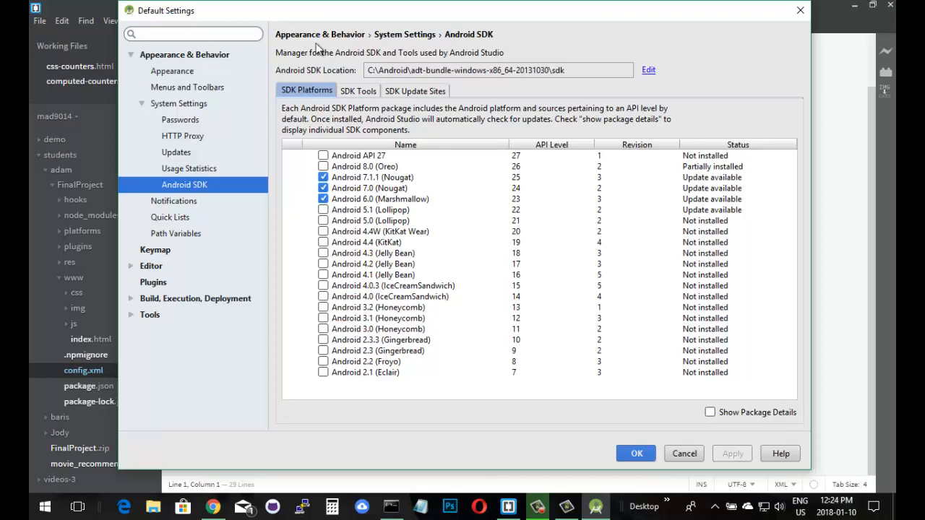
{"action": "mouse_move", "coordinate": [301, 100]}
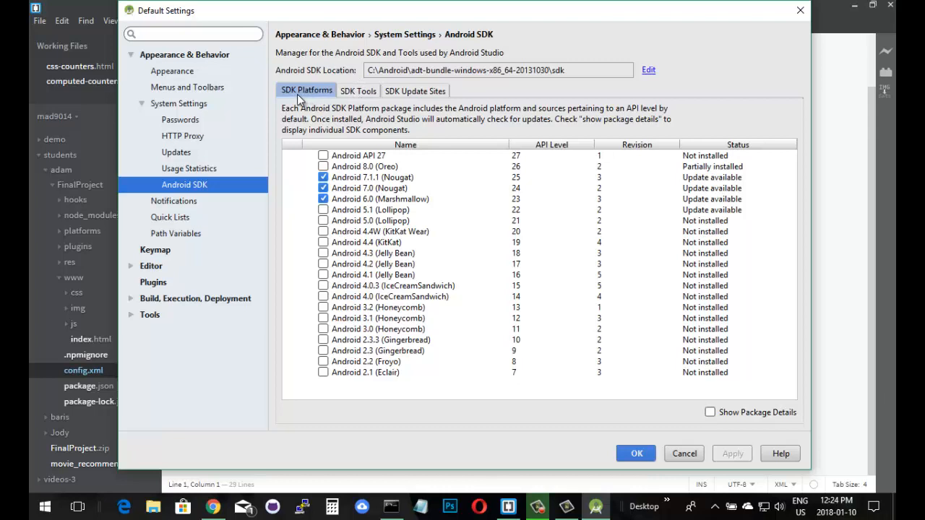
{"action": "mouse_move", "coordinate": [389, 213]}
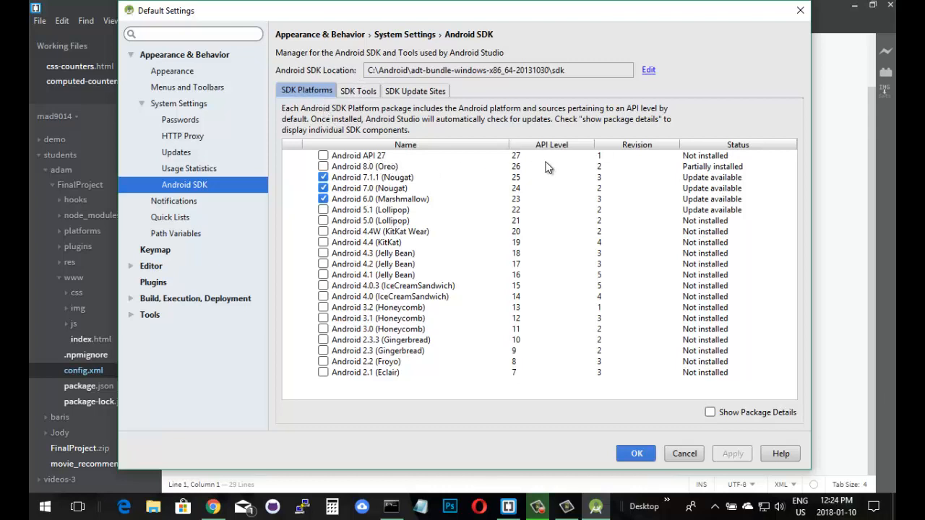
{"action": "mouse_move", "coordinate": [367, 218]}
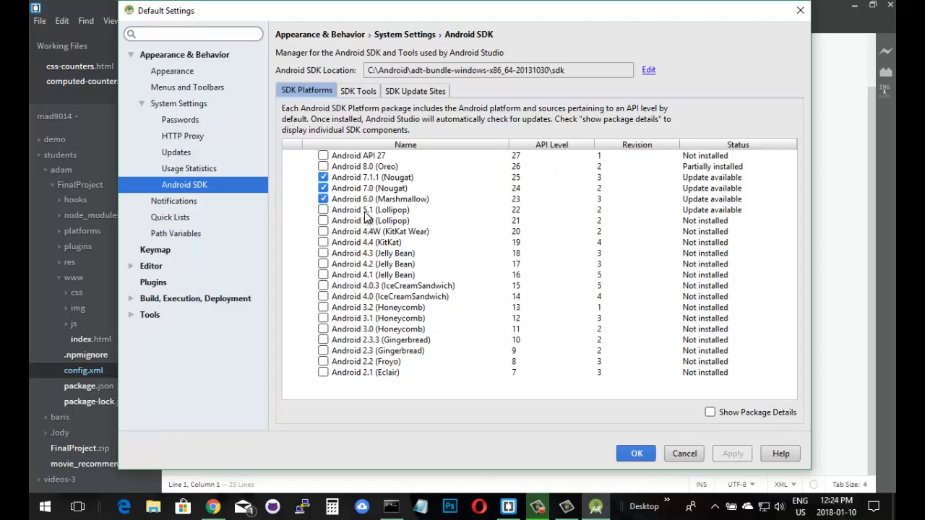
{"action": "mouse_move", "coordinate": [327, 228]}
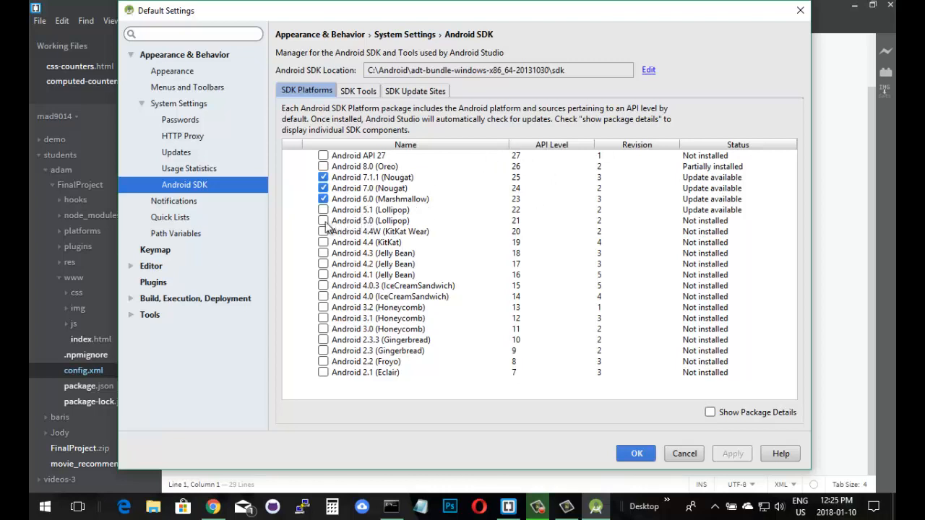
{"action": "left_click", "coordinate": [324, 220]}
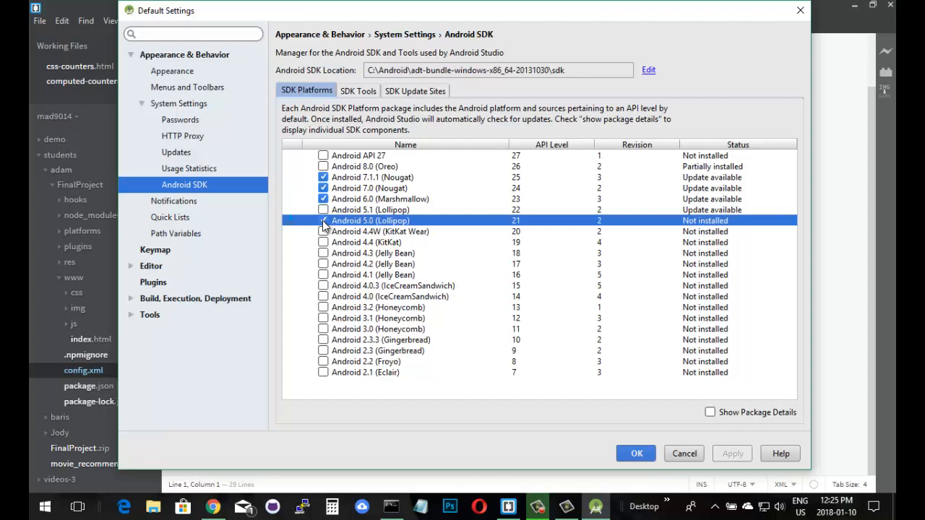
{"action": "left_click", "coordinate": [324, 220]}
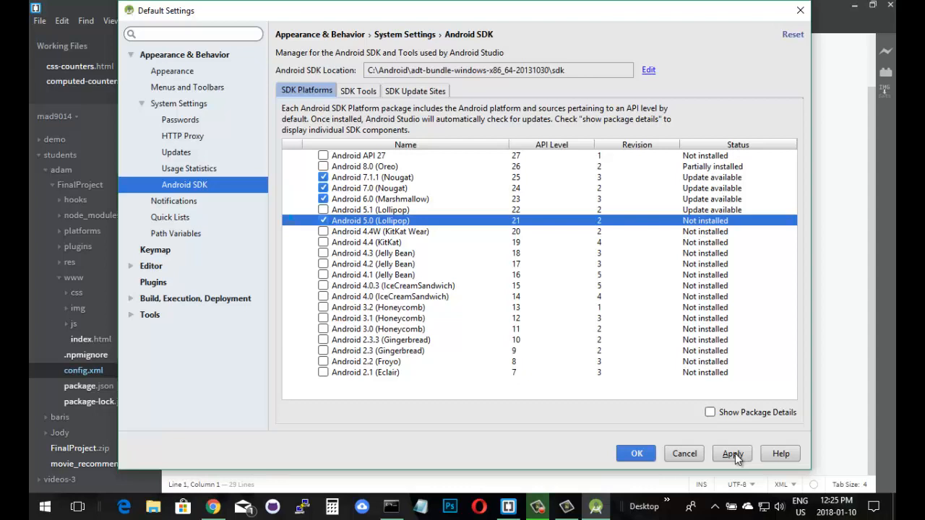
{"action": "mouse_move", "coordinate": [658, 422]}
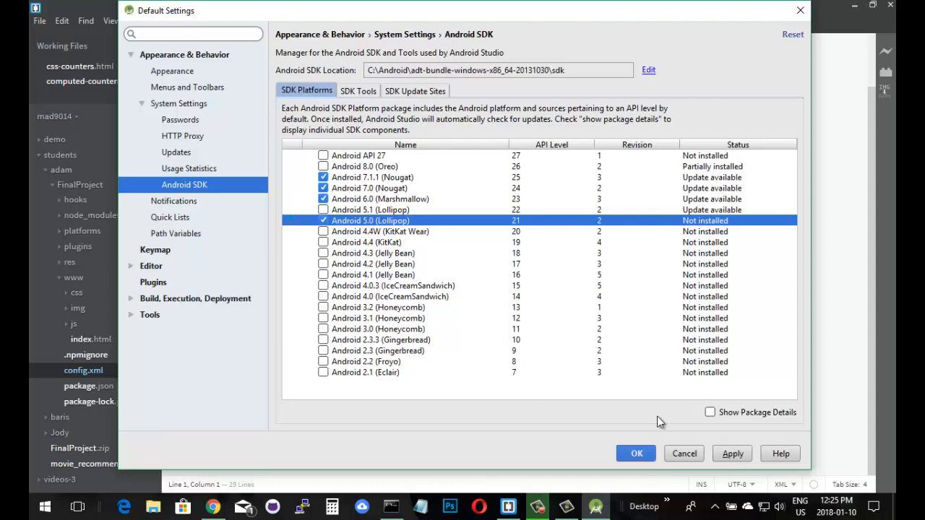
{"action": "mouse_move", "coordinate": [462, 277]}
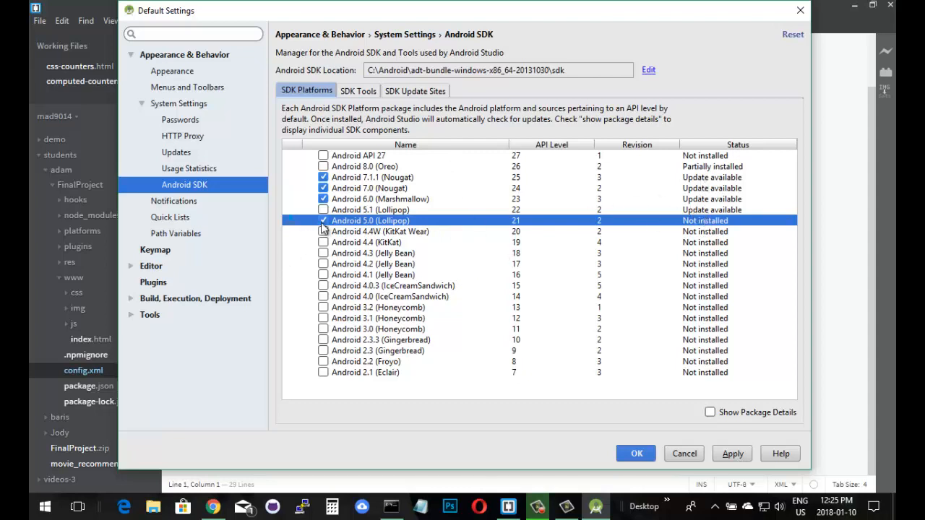
- Clear the Android 5.0 mark and show package details, reviewing the per-platform packages
{"action": "left_click", "coordinate": [324, 220]}
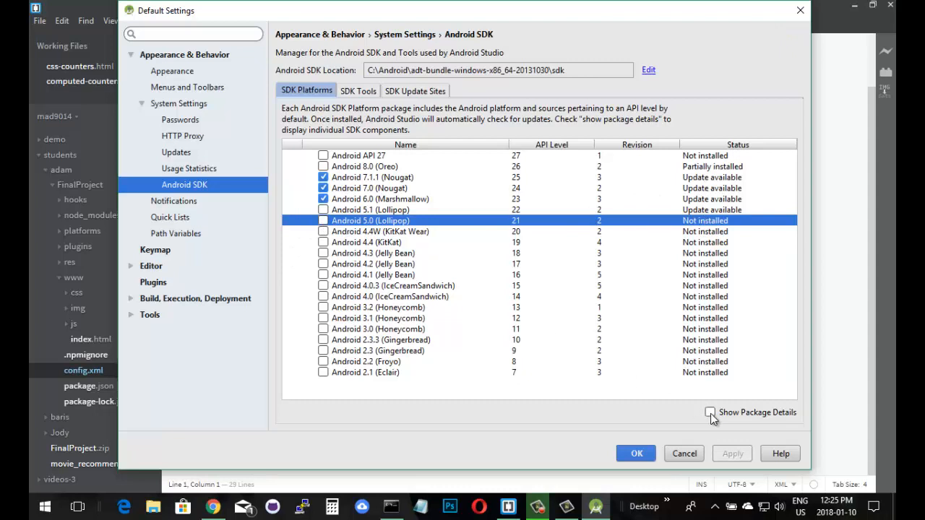
{"action": "left_click", "coordinate": [710, 412]}
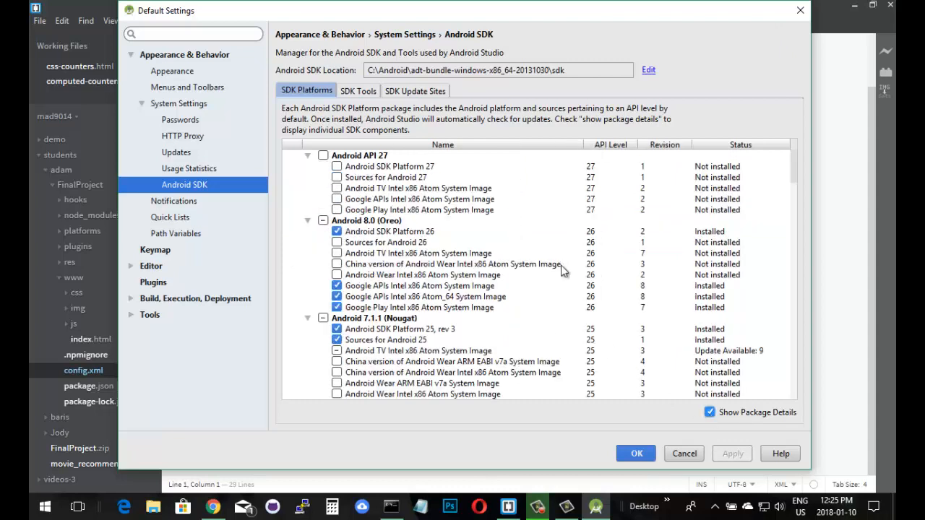
{"action": "mouse_move", "coordinate": [398, 224]}
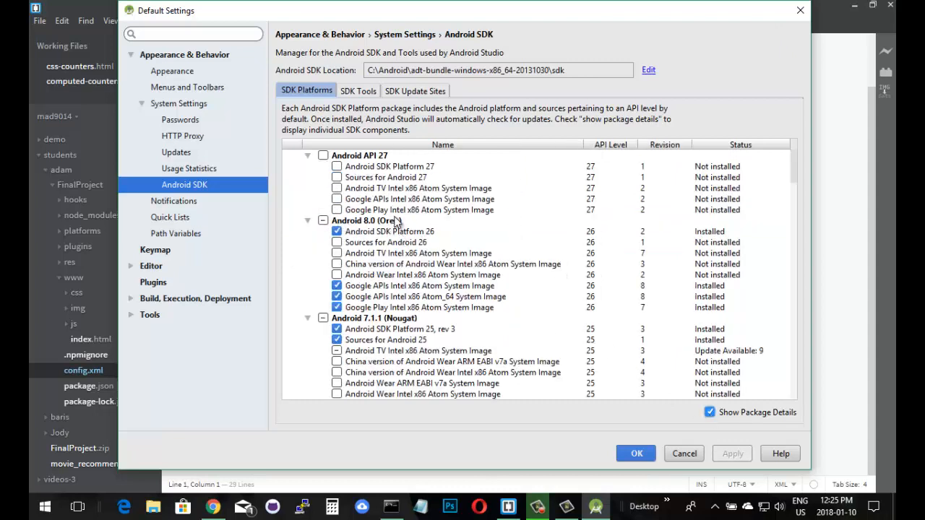
{"action": "mouse_move", "coordinate": [369, 291]}
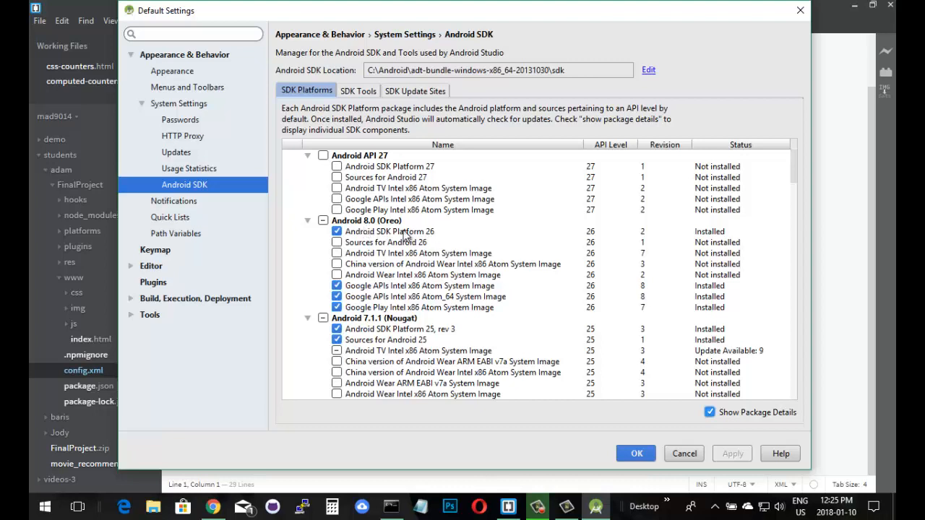
{"action": "mouse_move", "coordinate": [441, 300]}
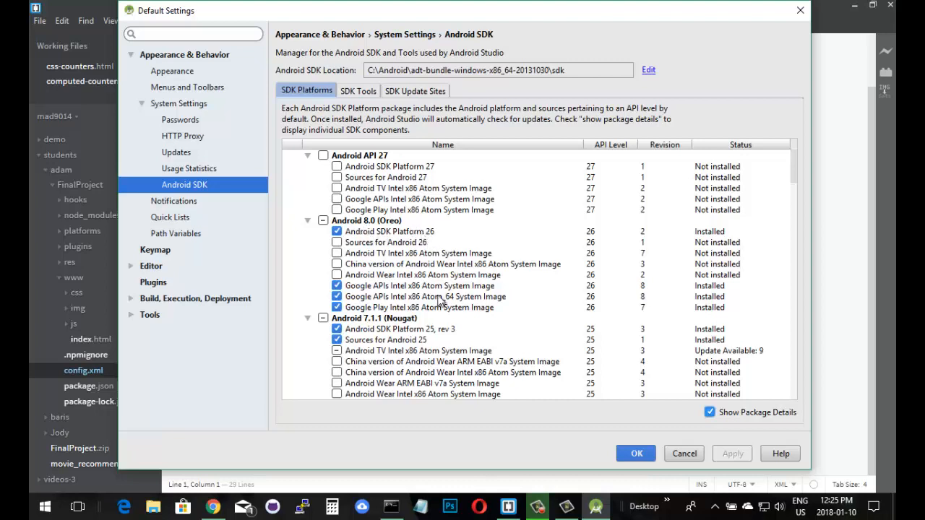
{"action": "mouse_move", "coordinate": [454, 338]}
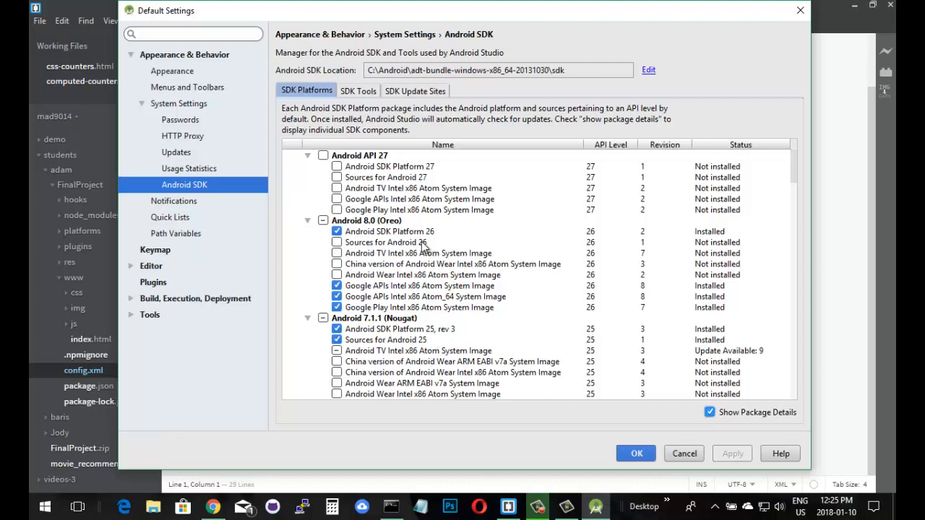
{"action": "scroll", "scroll_direction": "down", "scroll_amount": 3}
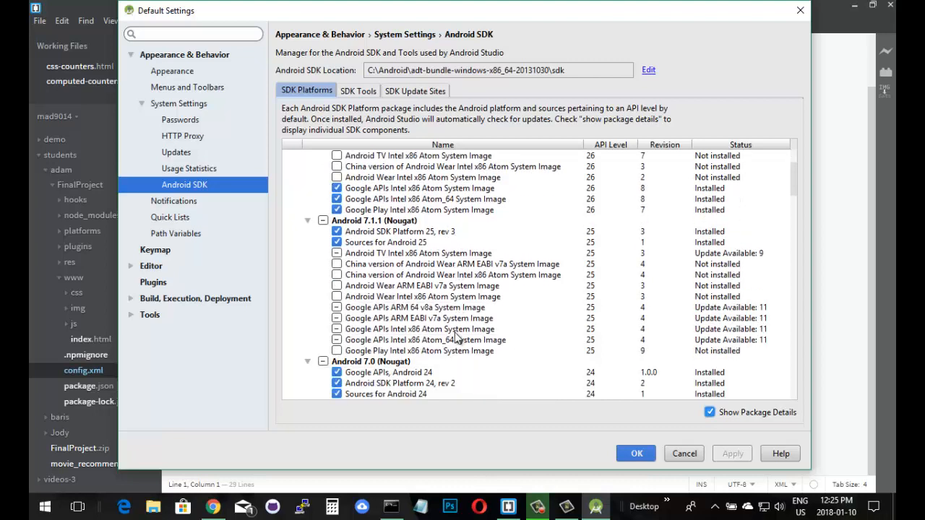
{"action": "scroll", "scroll_direction": "down", "scroll_amount": 3}
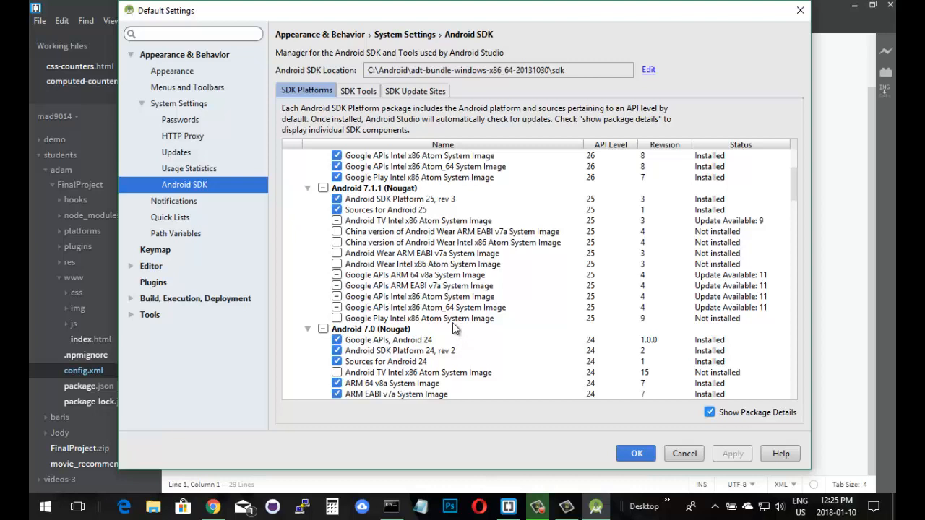
{"action": "scroll", "scroll_direction": "down", "scroll_amount": 3}
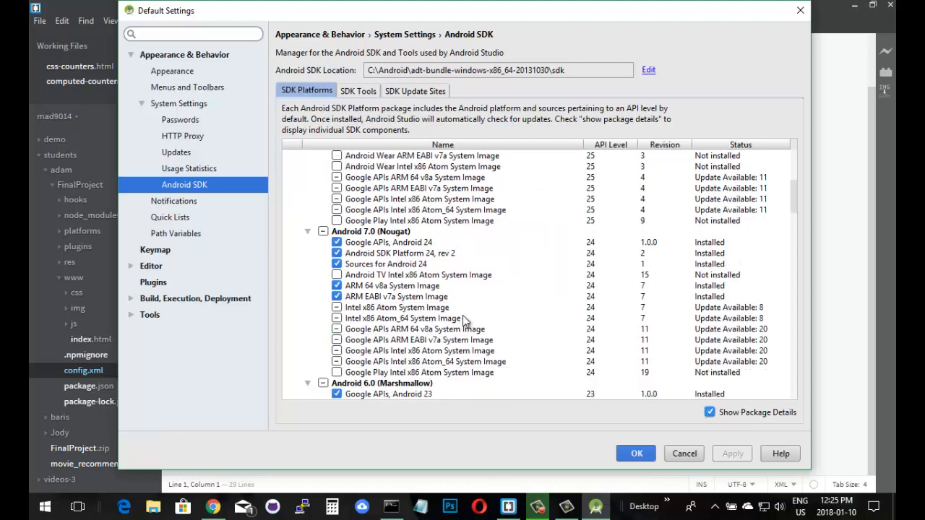
{"action": "mouse_move", "coordinate": [431, 286]}
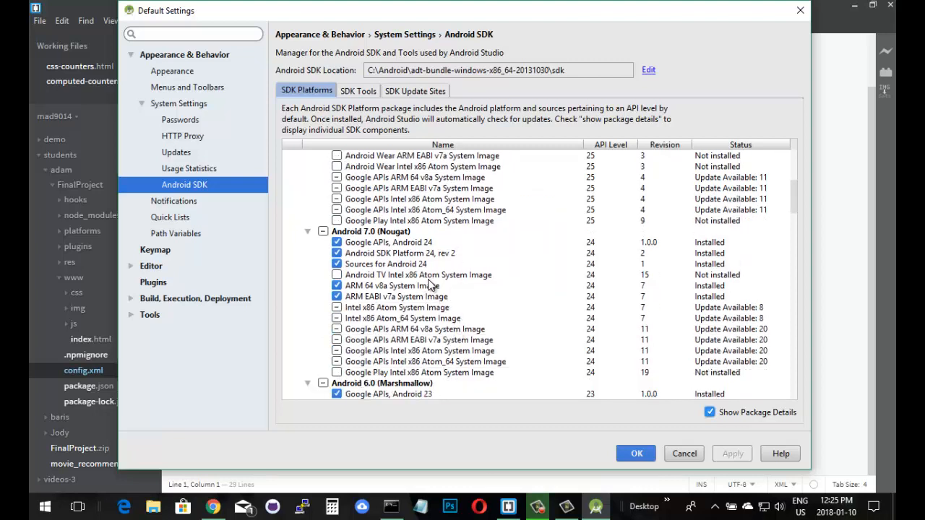
{"action": "mouse_move", "coordinate": [402, 354]}
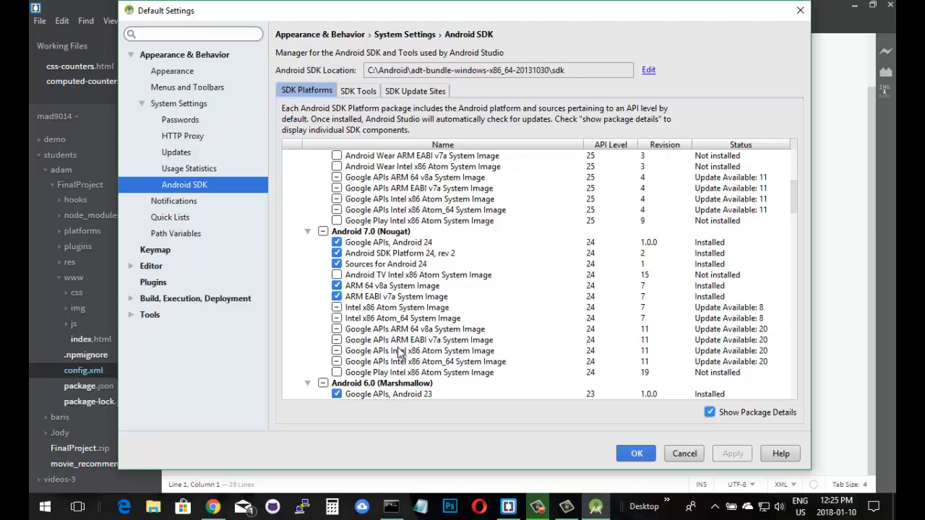
{"action": "scroll", "scroll_direction": "up", "scroll_amount": 3}
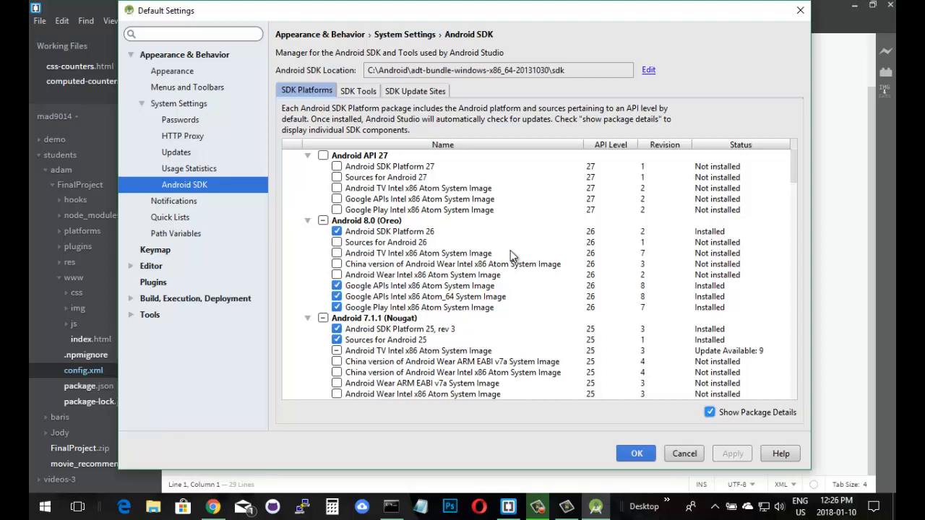
{"action": "mouse_move", "coordinate": [376, 152]}
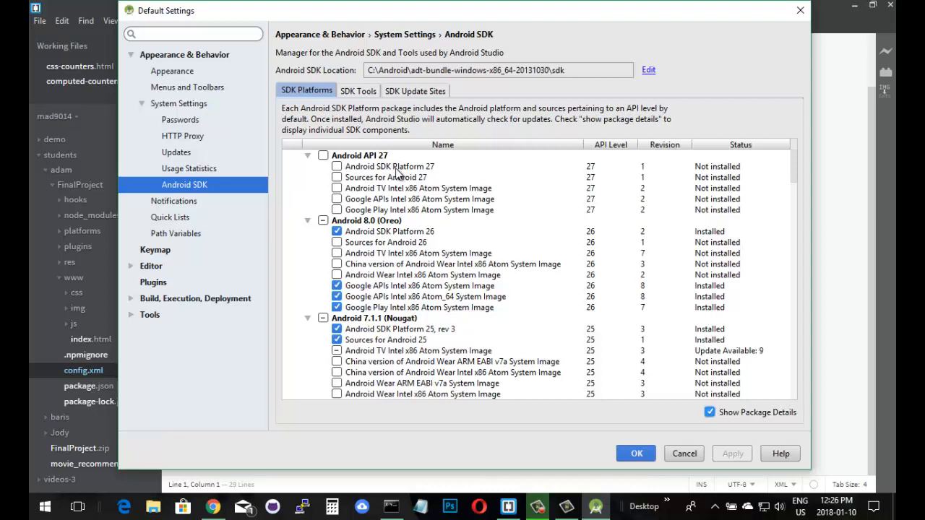
{"action": "mouse_move", "coordinate": [398, 202]}
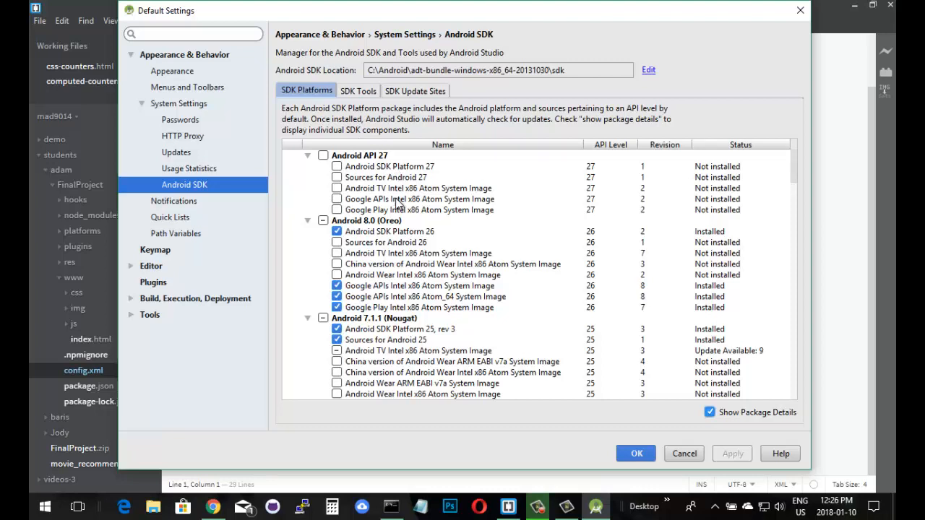
{"action": "mouse_move", "coordinate": [465, 226]}
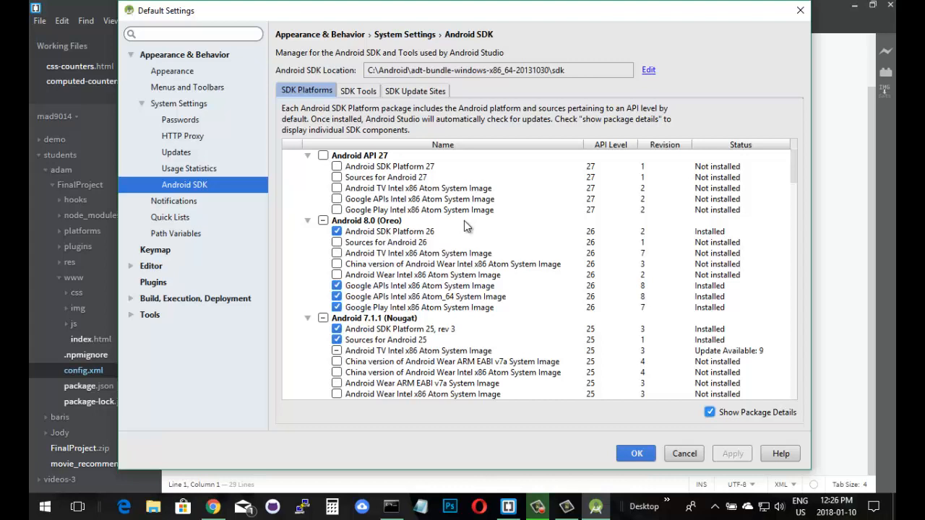
{"action": "mouse_move", "coordinate": [511, 259]}
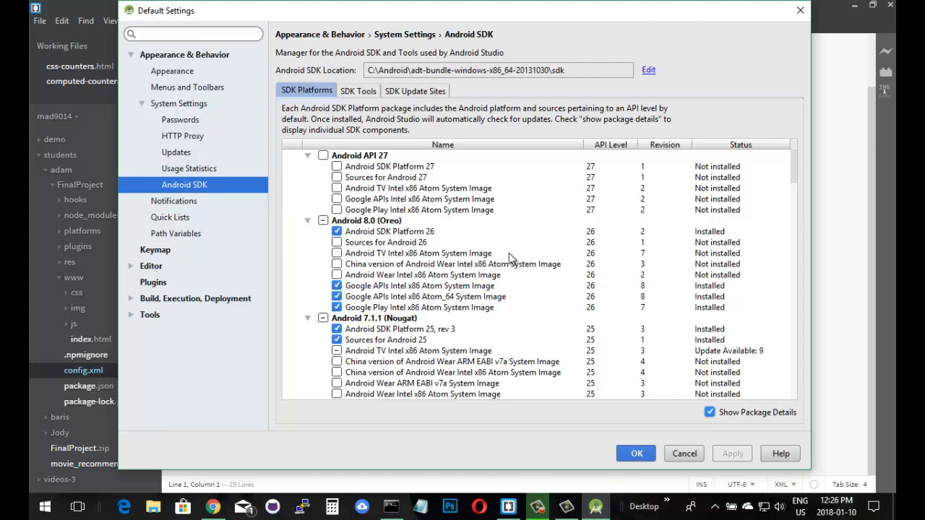
- Review the Android 5.1 system images and their install status, then hide package details
{"action": "scroll", "scroll_direction": "down", "scroll_amount": 3}
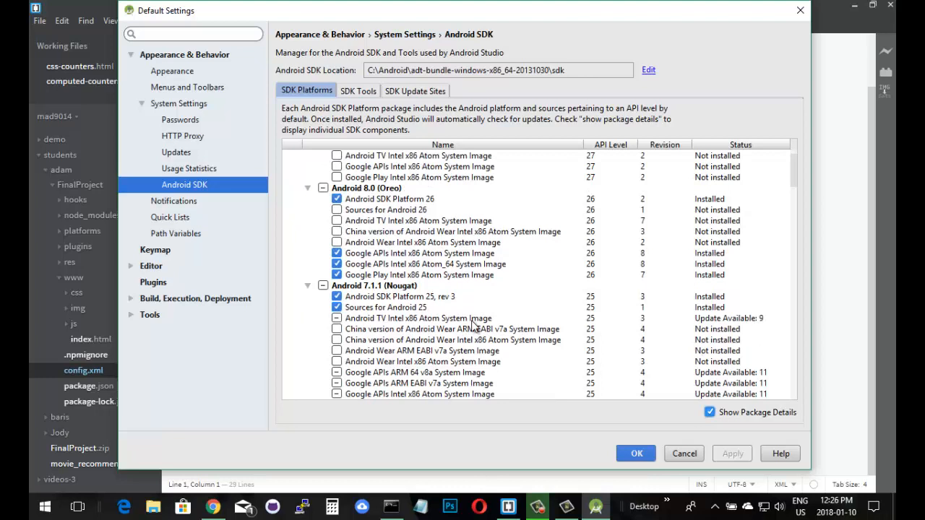
{"action": "scroll", "scroll_direction": "down", "scroll_amount": 3}
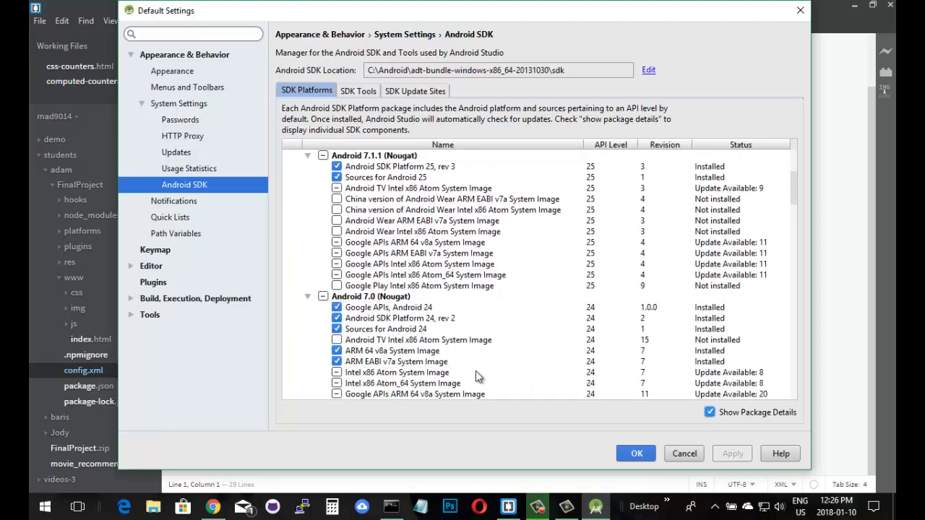
{"action": "scroll", "scroll_direction": "down", "scroll_amount": 3}
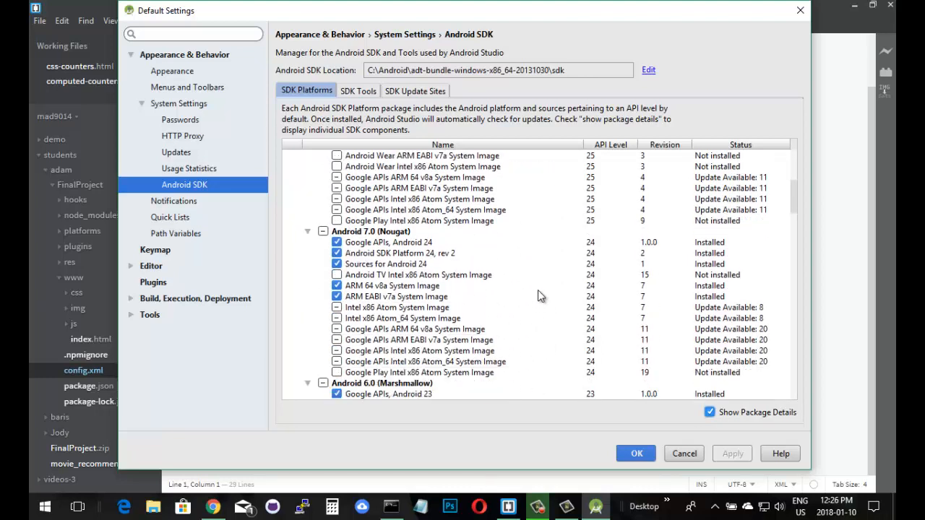
{"action": "mouse_move", "coordinate": [437, 248]}
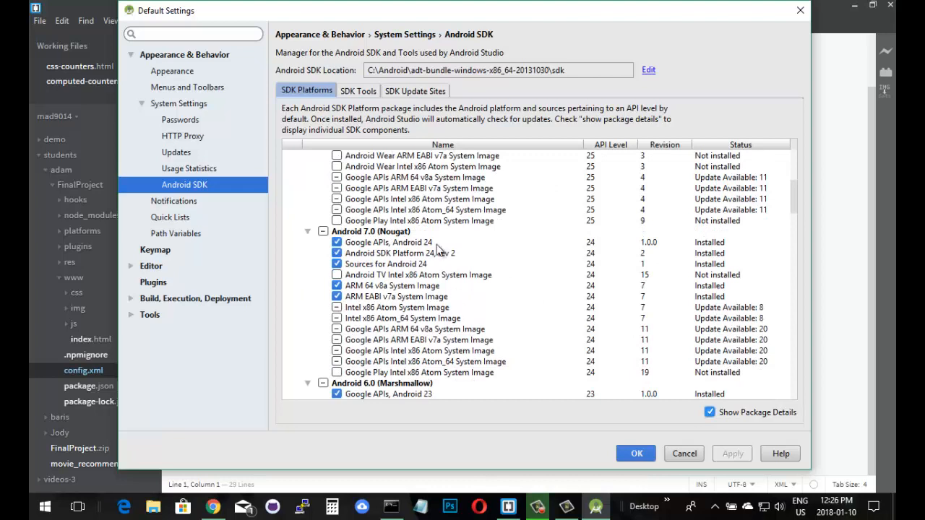
{"action": "mouse_move", "coordinate": [546, 275]}
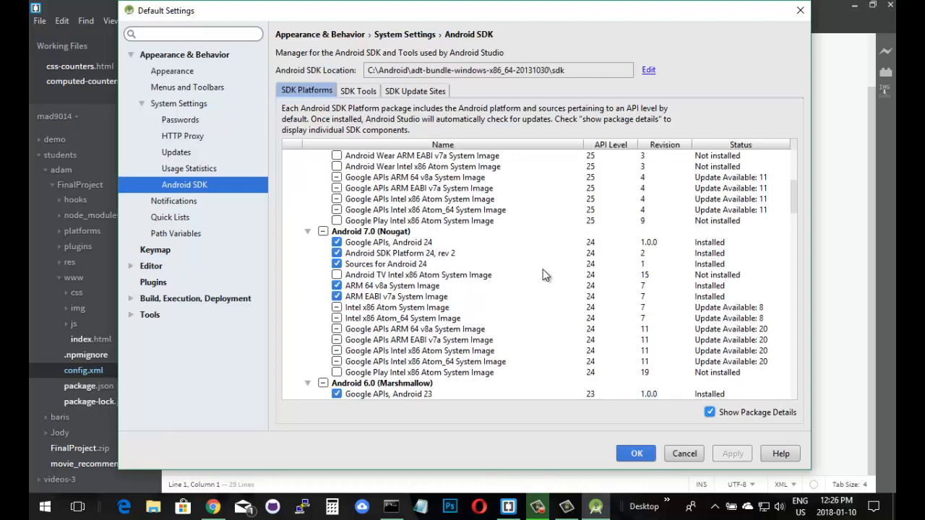
{"action": "scroll", "scroll_direction": "down", "scroll_amount": 3}
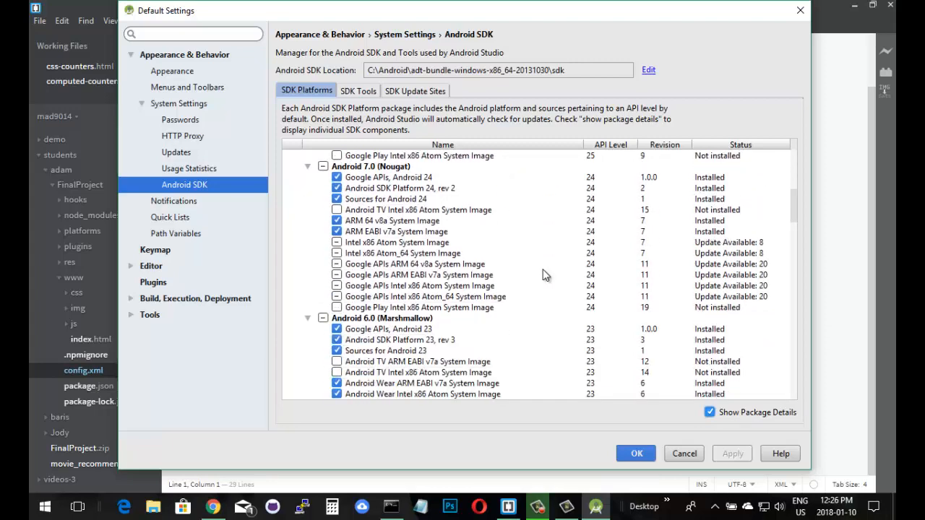
{"action": "scroll", "scroll_direction": "down", "scroll_amount": 3}
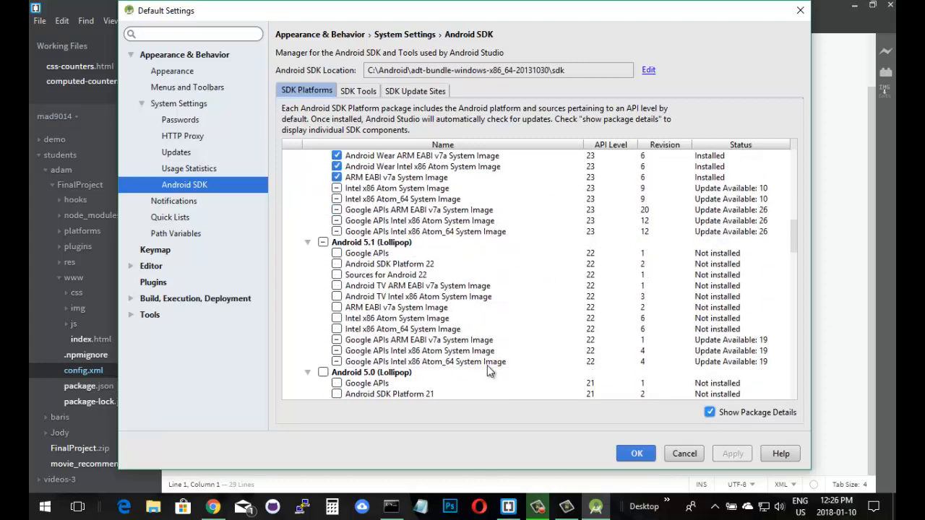
{"action": "mouse_move", "coordinate": [509, 263]}
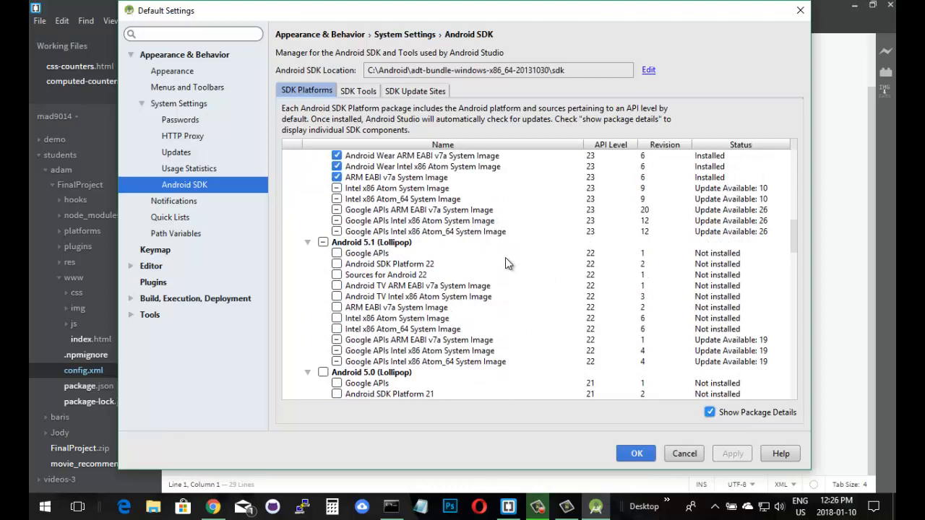
{"action": "mouse_move", "coordinate": [757, 413]}
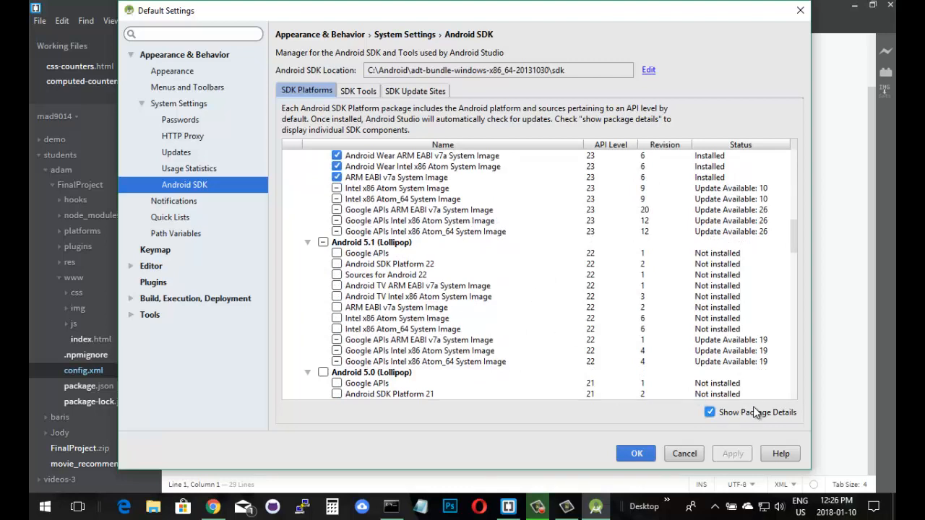
{"action": "left_click", "coordinate": [710, 412]}
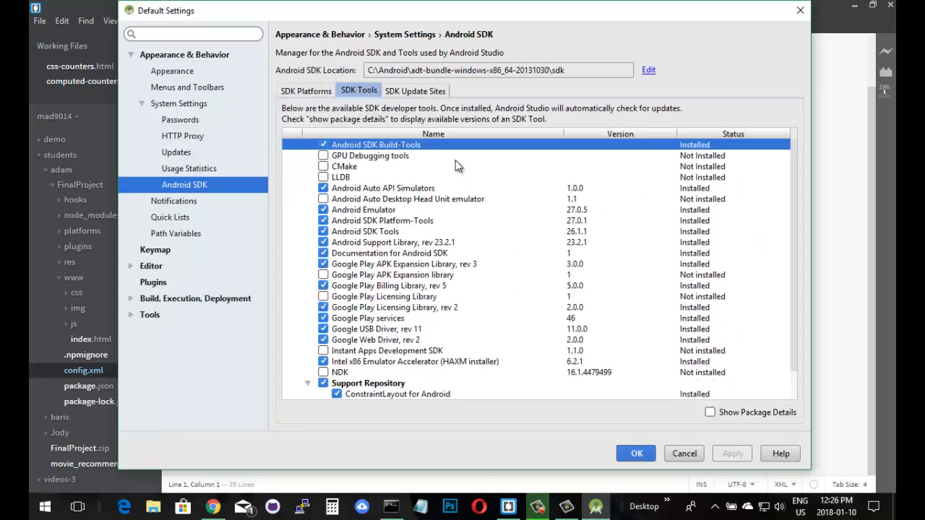
{"action": "mouse_move", "coordinate": [420, 147]}
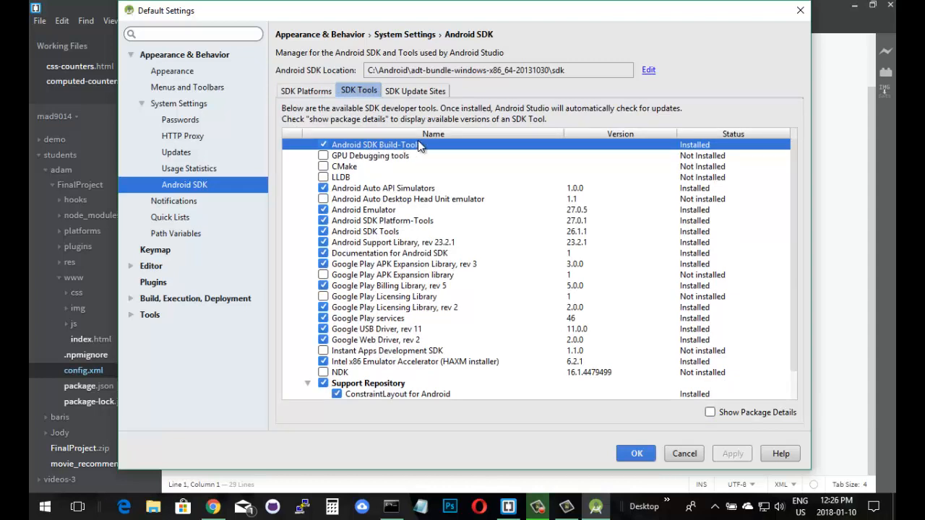
{"action": "mouse_move", "coordinate": [396, 216]}
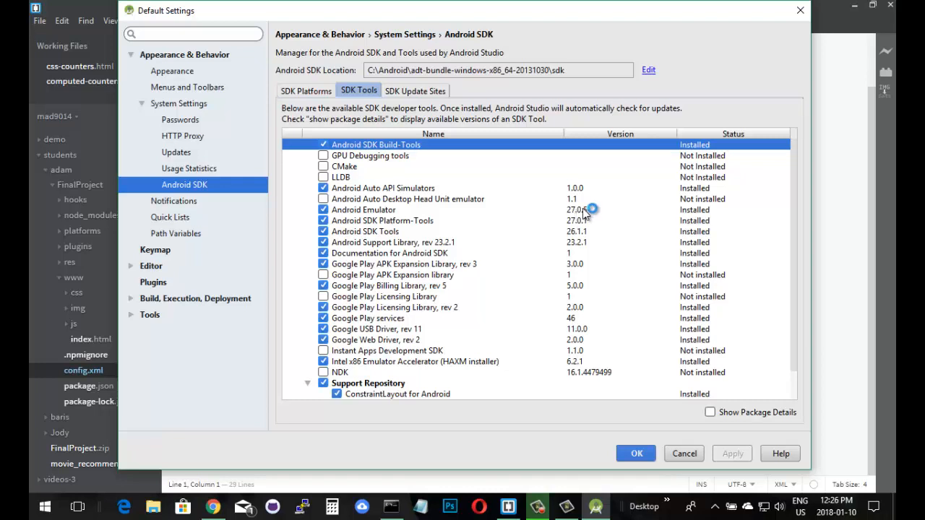
{"action": "mouse_move", "coordinate": [397, 239]}
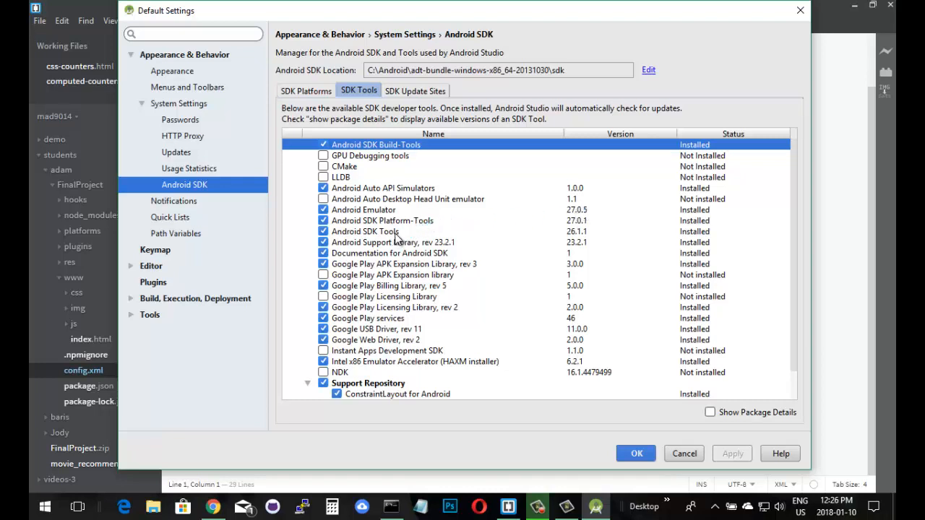
- Review the SDK Tools list down to the Support Repository entries, then return to SDK Platforms
{"action": "scroll", "scroll_direction": "down", "scroll_amount": 3}
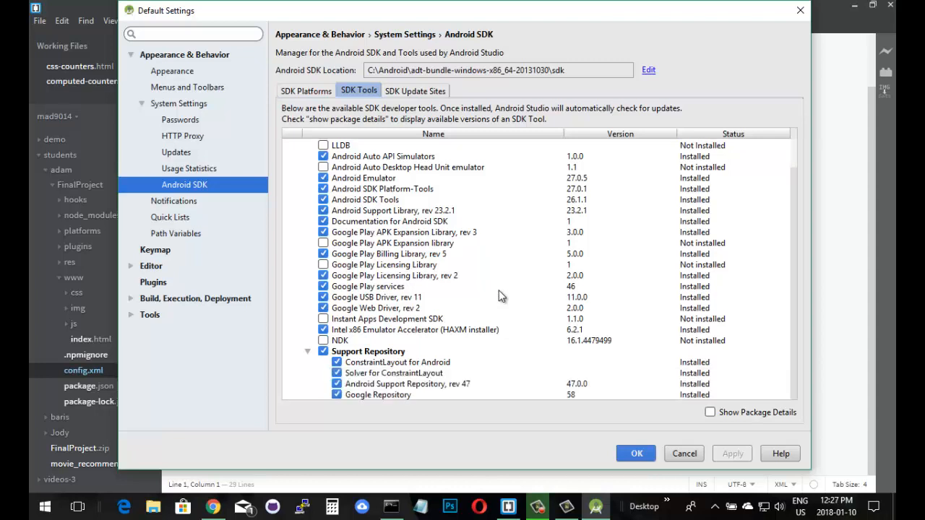
{"action": "mouse_move", "coordinate": [492, 330]}
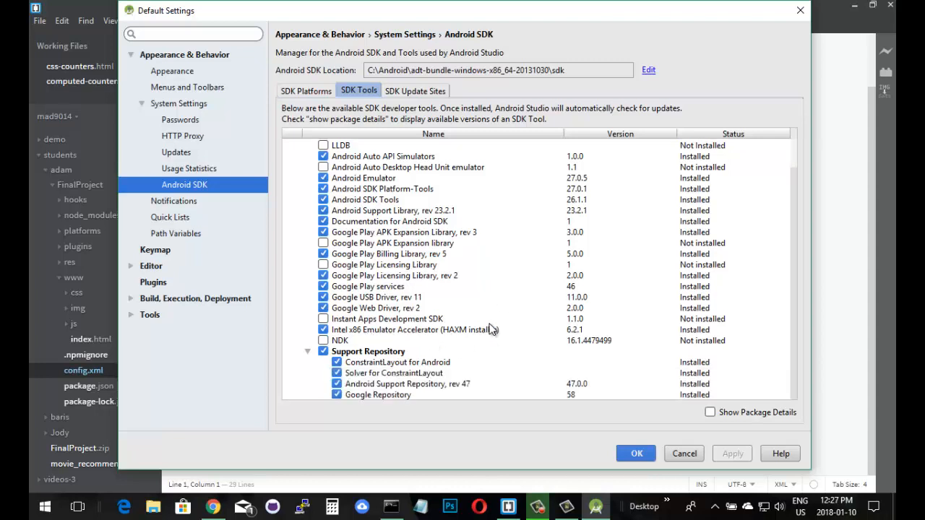
{"action": "mouse_move", "coordinate": [494, 338]}
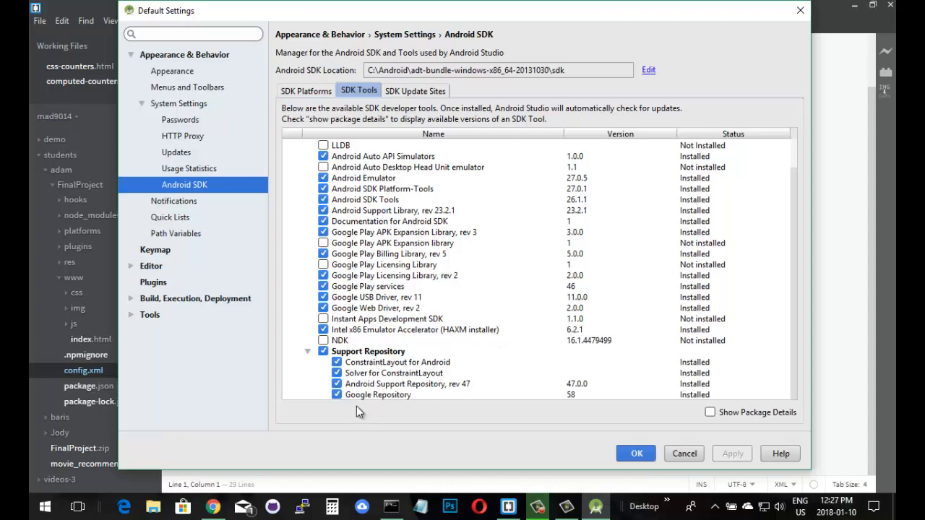
{"action": "mouse_move", "coordinate": [387, 352]}
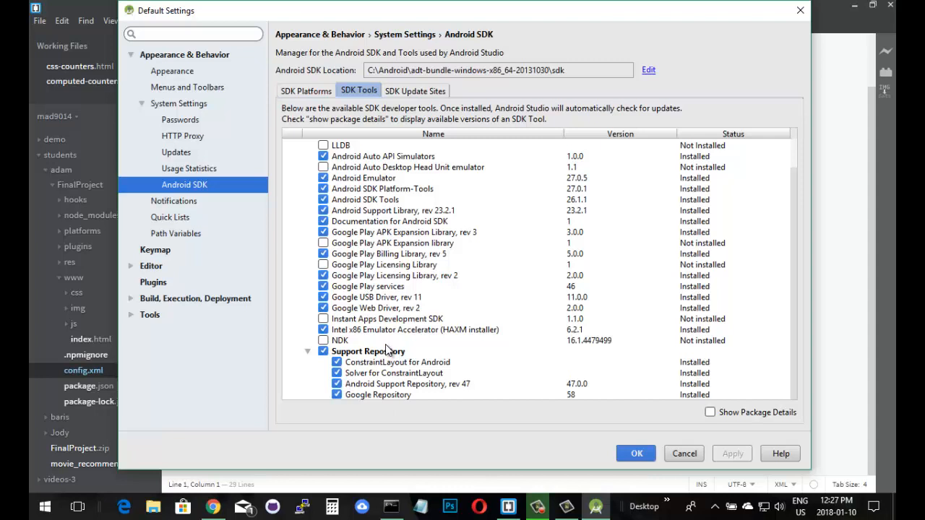
{"action": "mouse_move", "coordinate": [500, 220]}
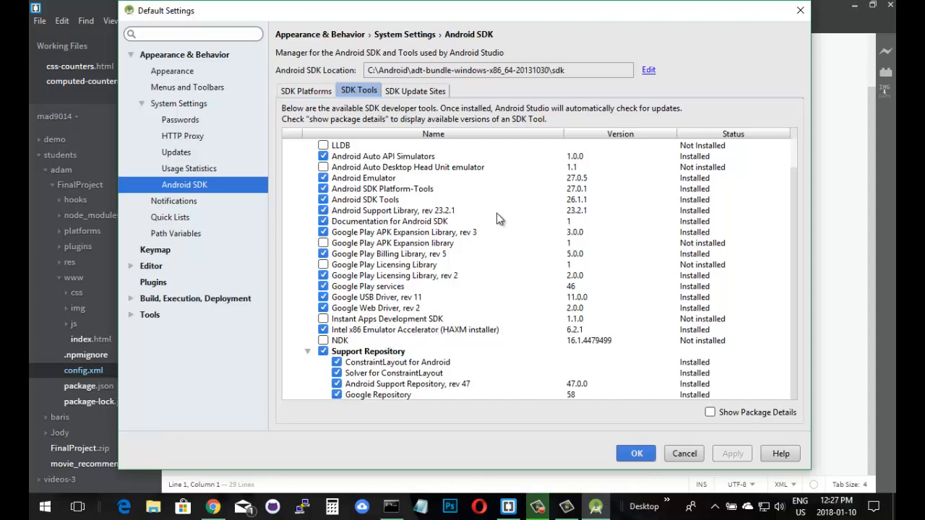
{"action": "mouse_move", "coordinate": [484, 221]}
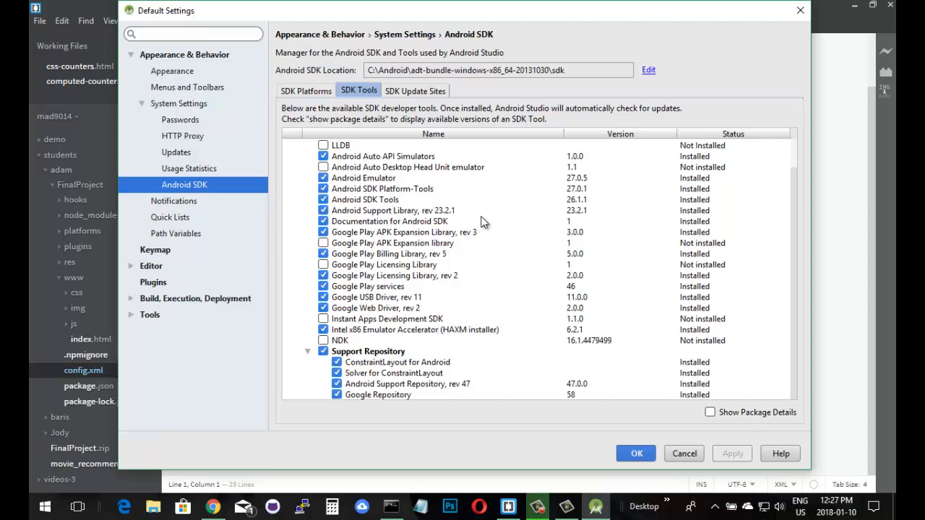
{"action": "scroll", "scroll_direction": "up", "scroll_amount": 3}
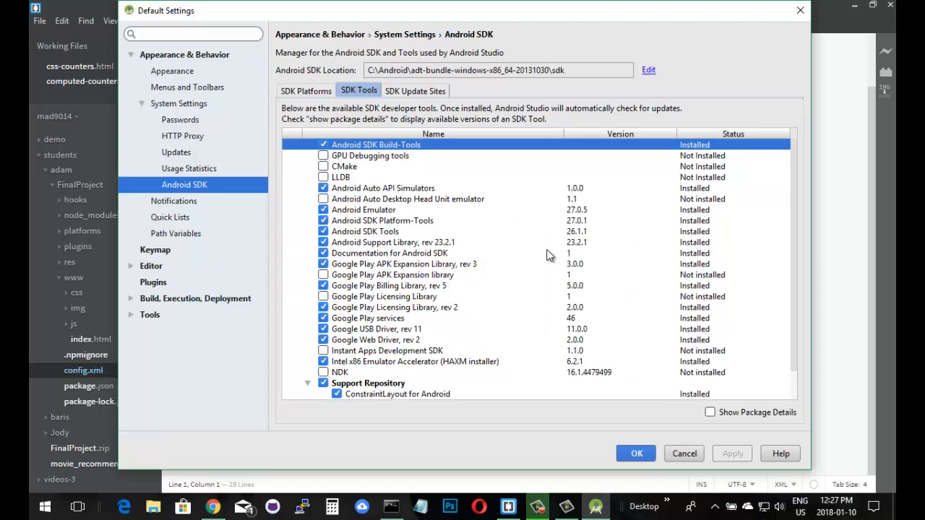
{"action": "mouse_move", "coordinate": [464, 306]}
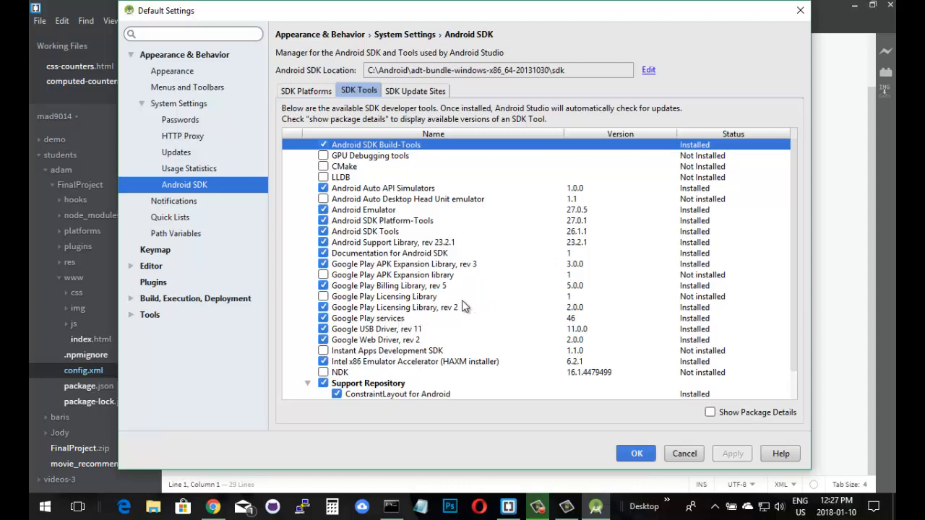
{"action": "mouse_move", "coordinate": [506, 312]}
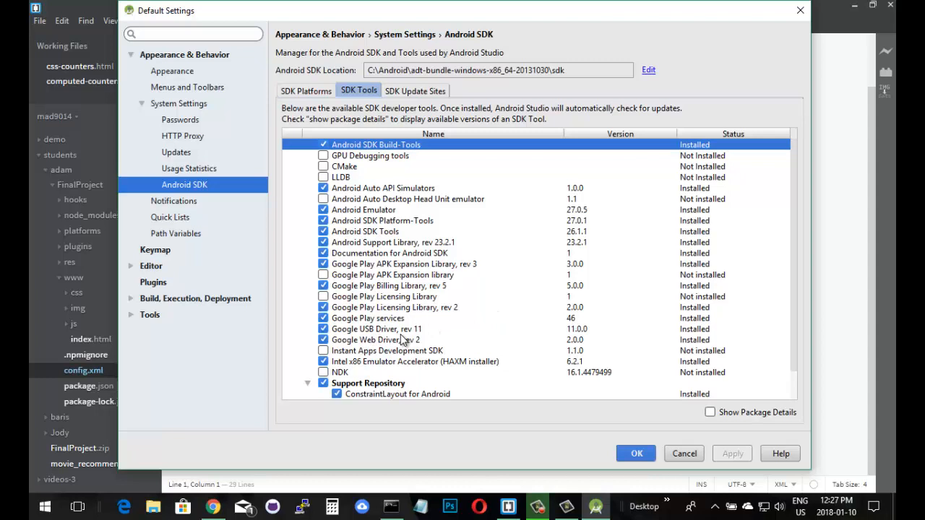
{"action": "mouse_move", "coordinate": [483, 331]}
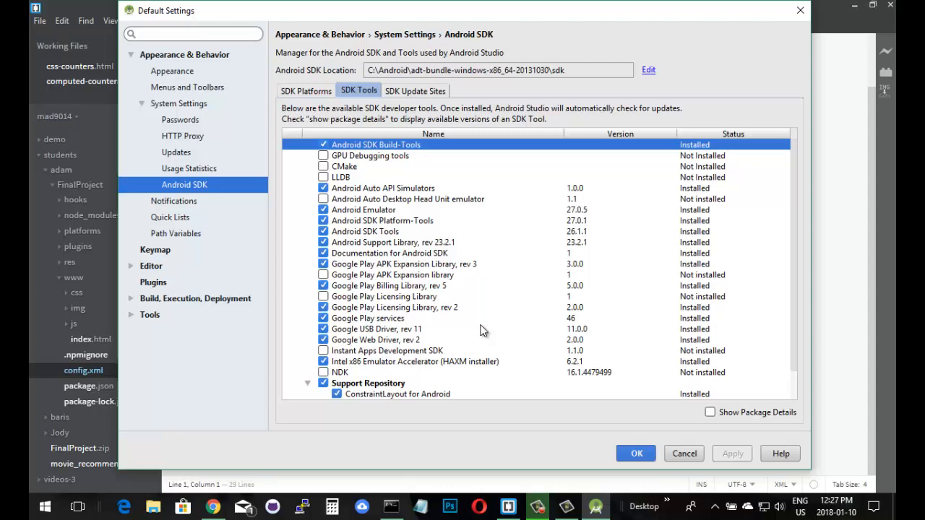
{"action": "mouse_move", "coordinate": [514, 331]}
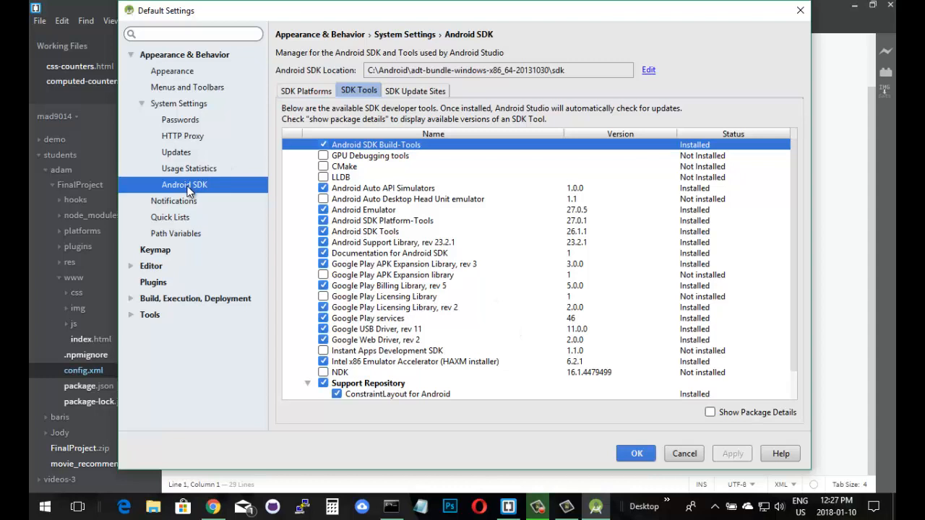
{"action": "left_click", "coordinate": [307, 90]}
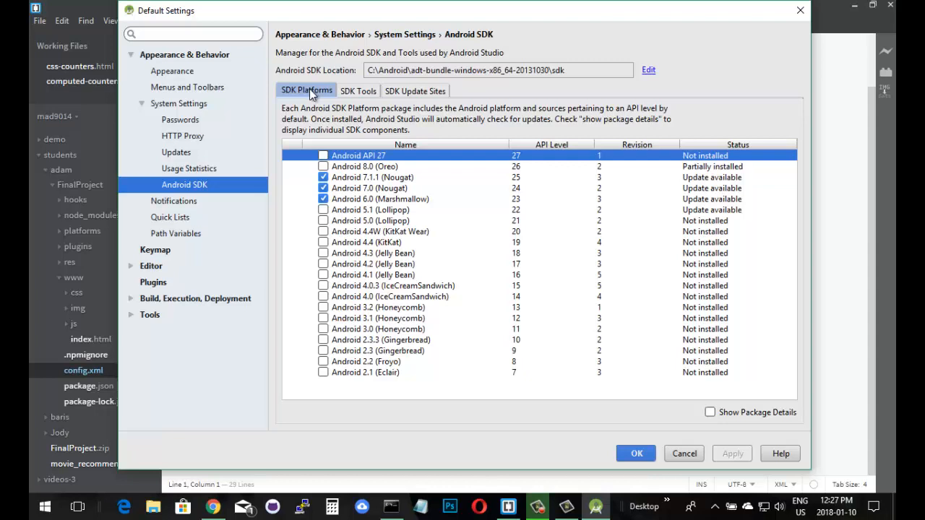
{"action": "mouse_move", "coordinate": [477, 253]}
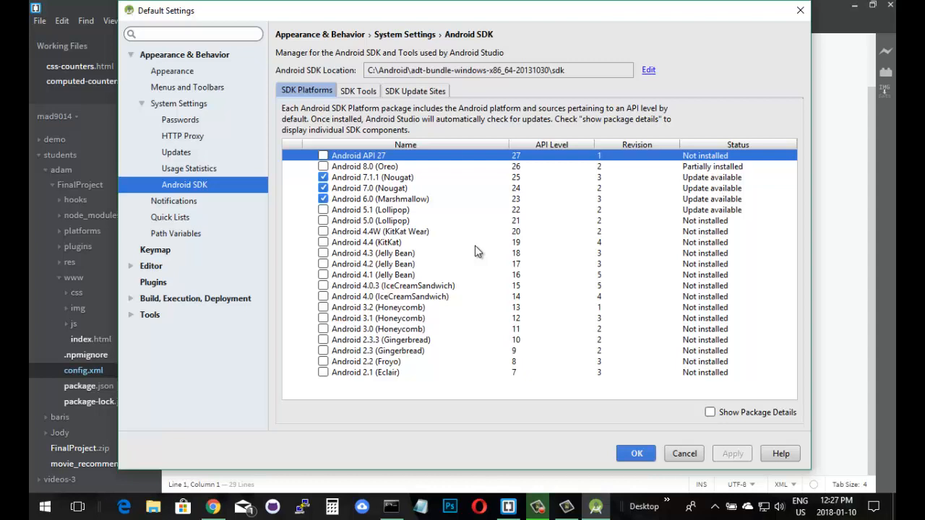
{"action": "mouse_move", "coordinate": [552, 389]}
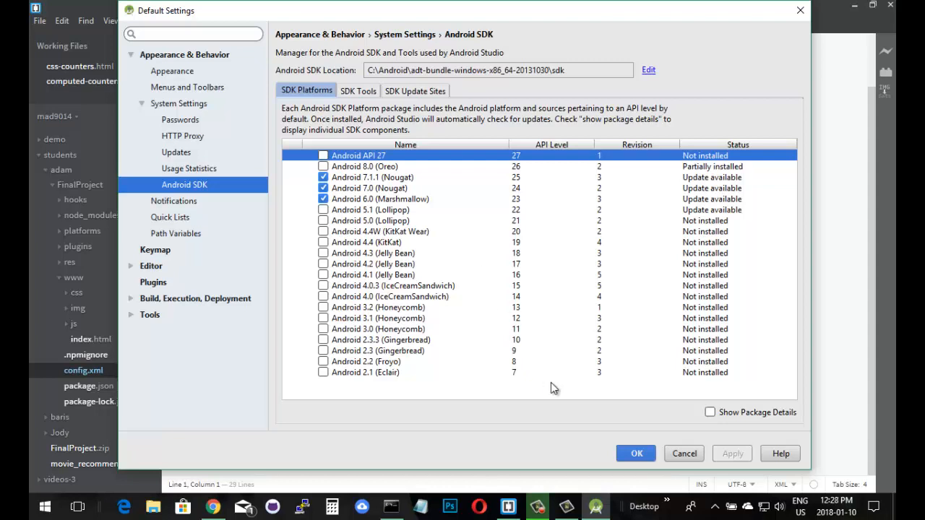